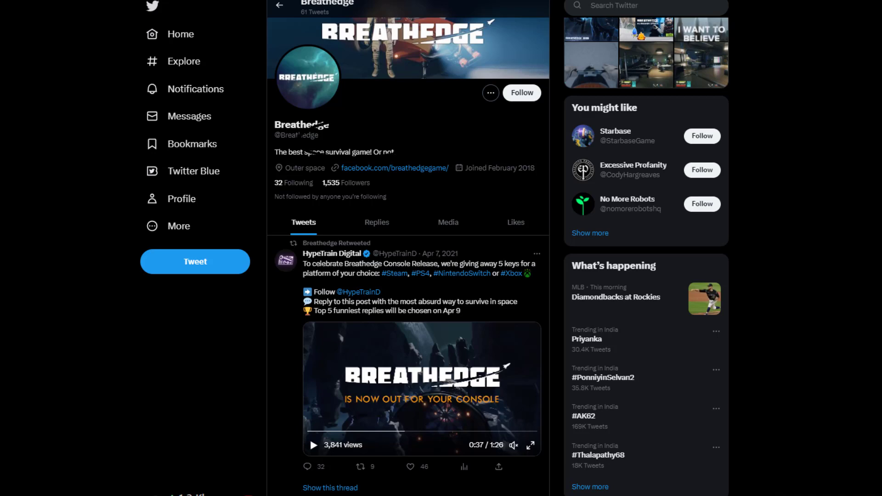
Verify the integrity of Breathedge's game files from its Local Files properties.
scroll(down, 3)
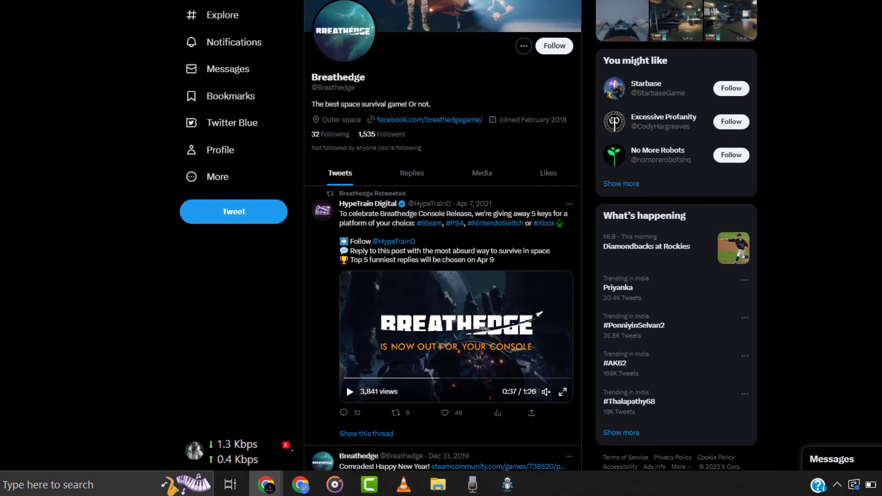
scroll(down, 3)
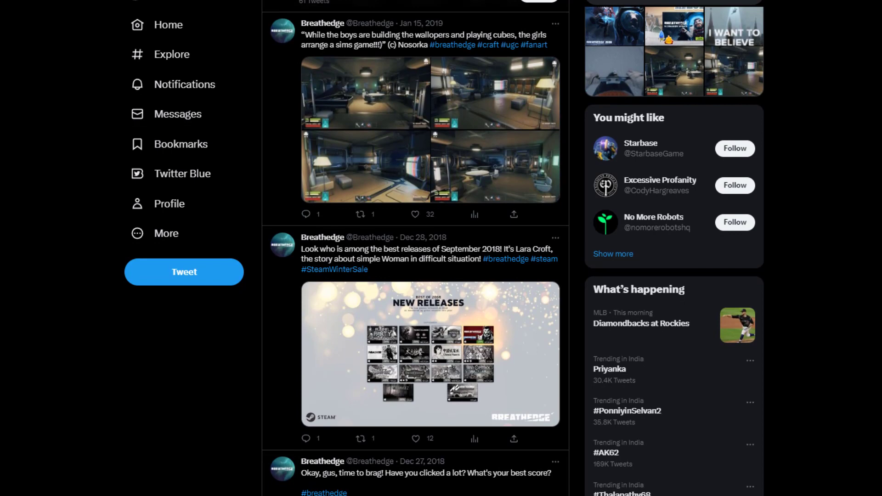
scroll(down, 3)
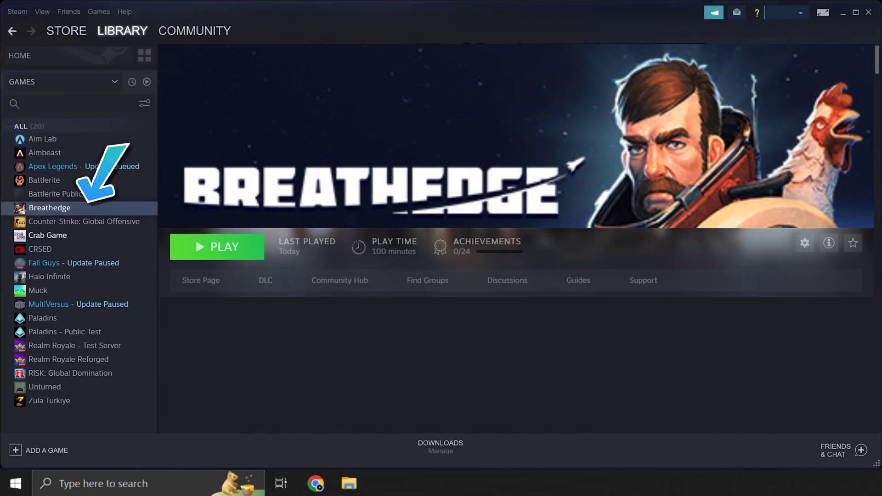
right_click(50, 208)
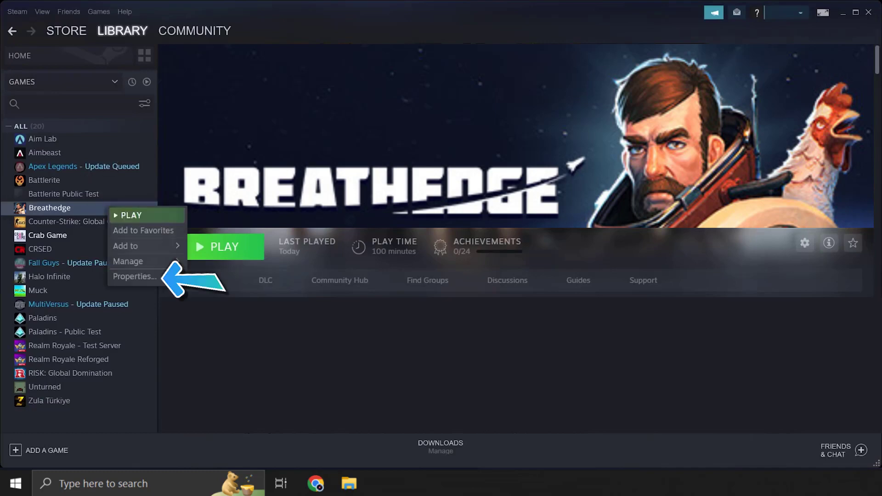
click(134, 277)
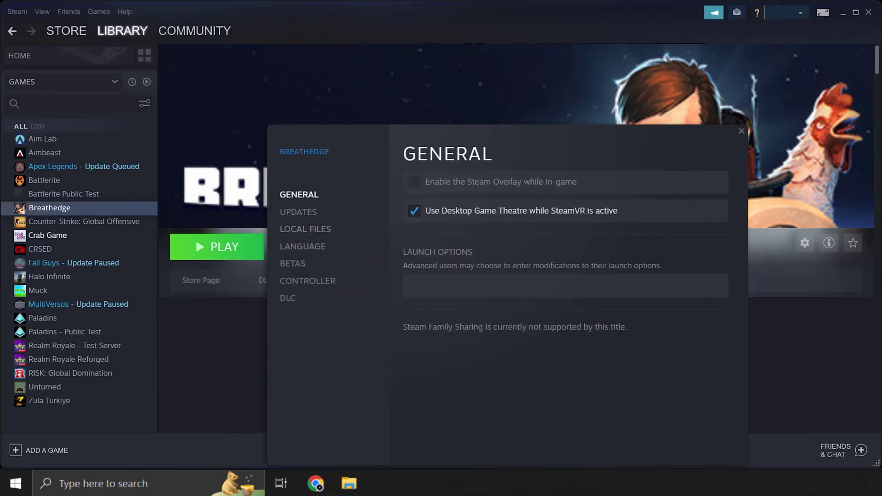
click(305, 229)
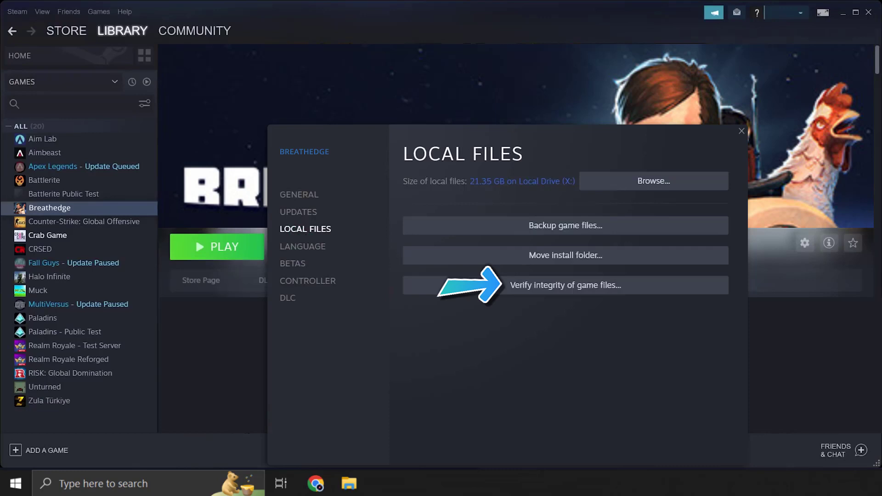
click(565, 285)
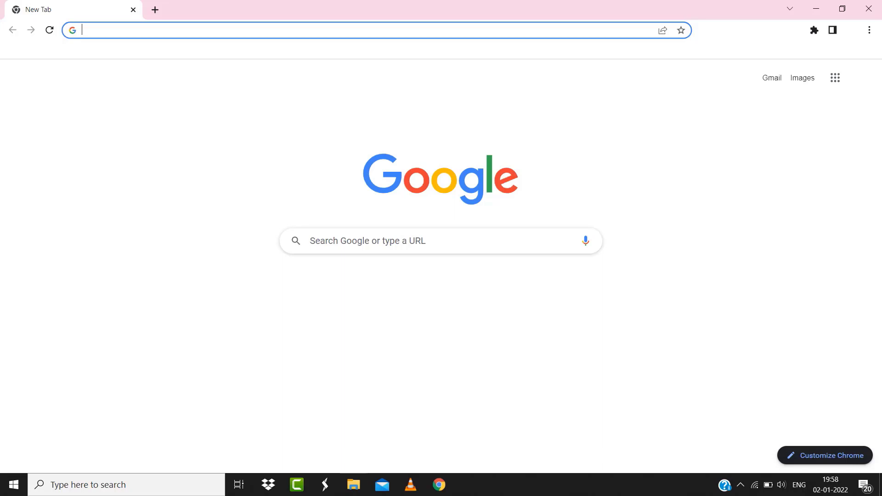
Search Google for 'speed test' and run its built-in internet speed test.
text(speed test)
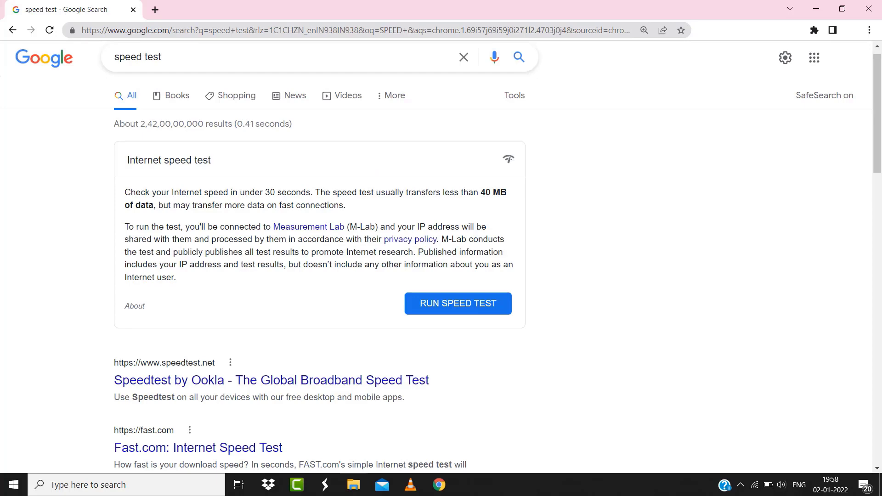
click(457, 303)
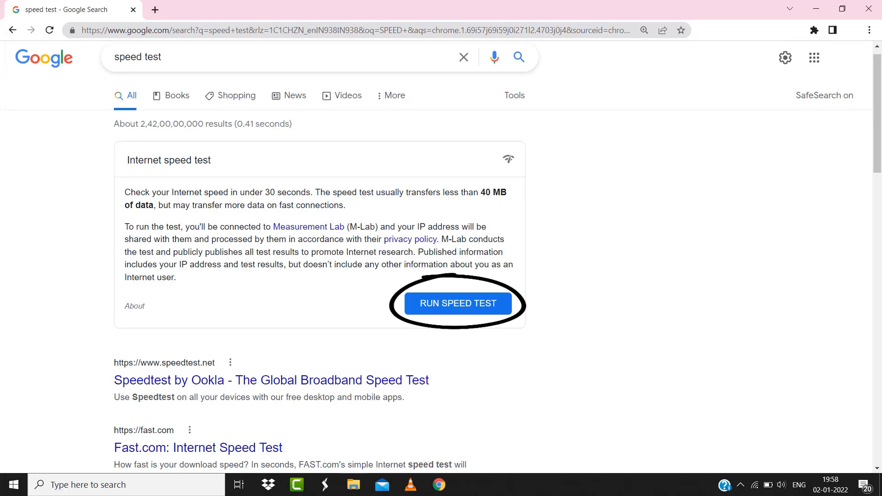
click(458, 303)
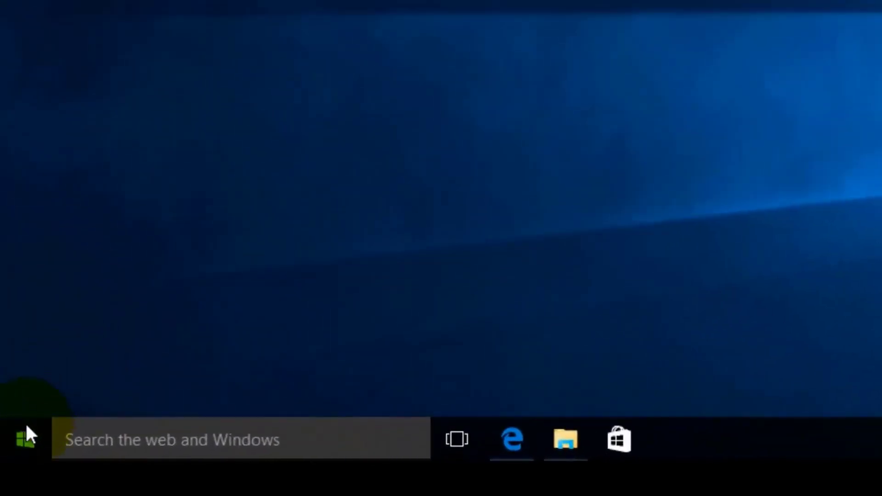
Show the Start menu's Power options with Shut down and Restart.
click(24, 441)
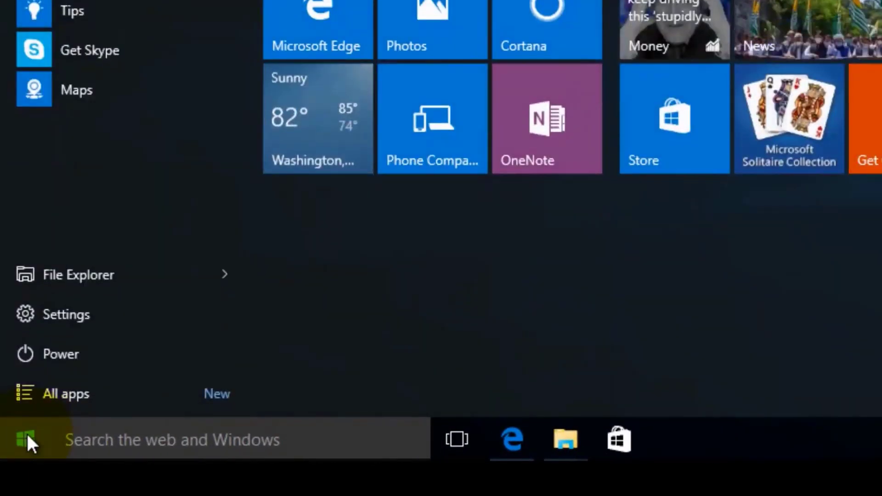
mouse_move(83, 367)
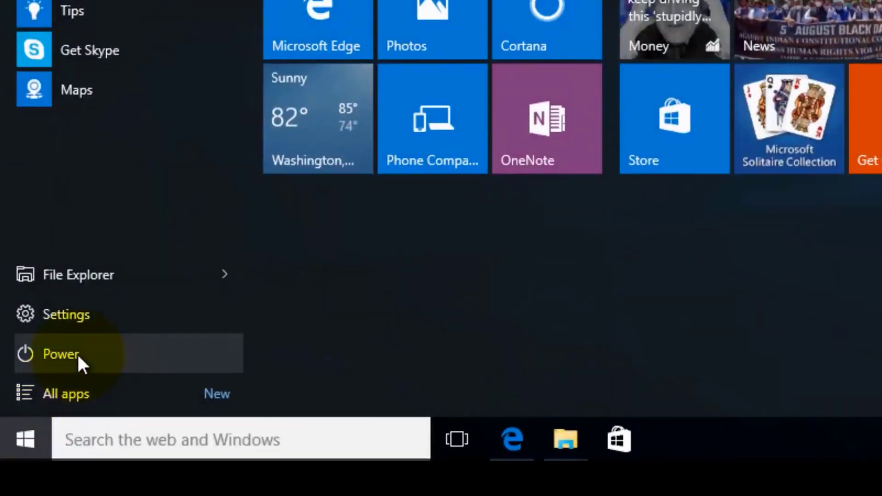
click(59, 354)
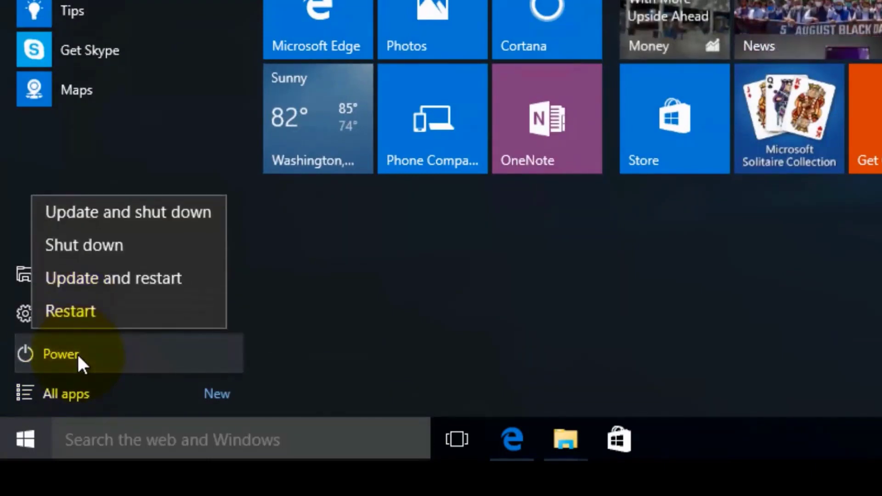